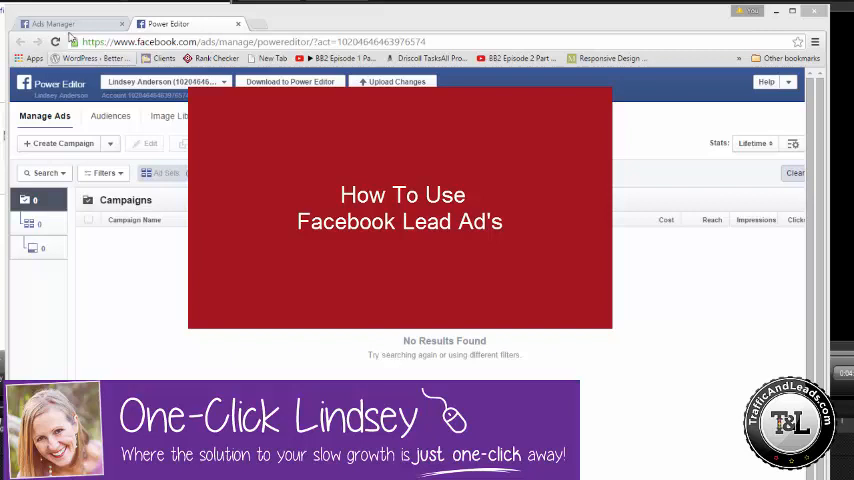
Start a new campaign named 'Test Lead Ad' with the Lead Generation objective
{"action": "left_click", "coordinate": [50, 24]}
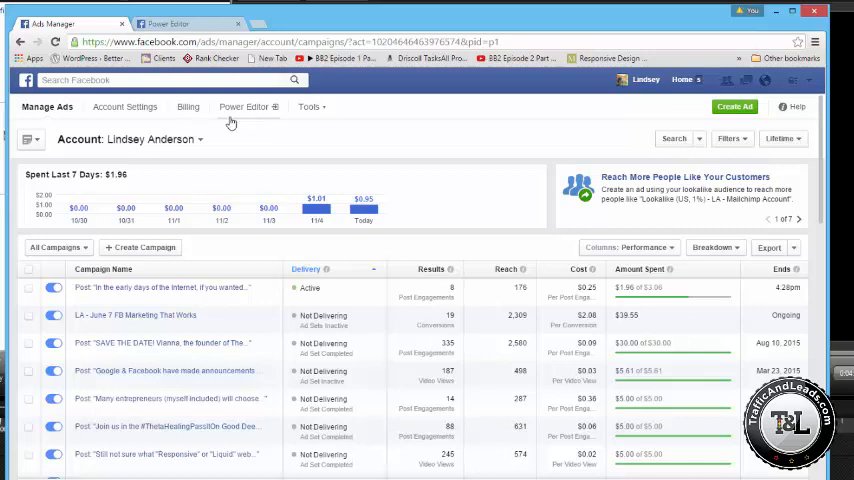
{"action": "left_click", "coordinate": [180, 24]}
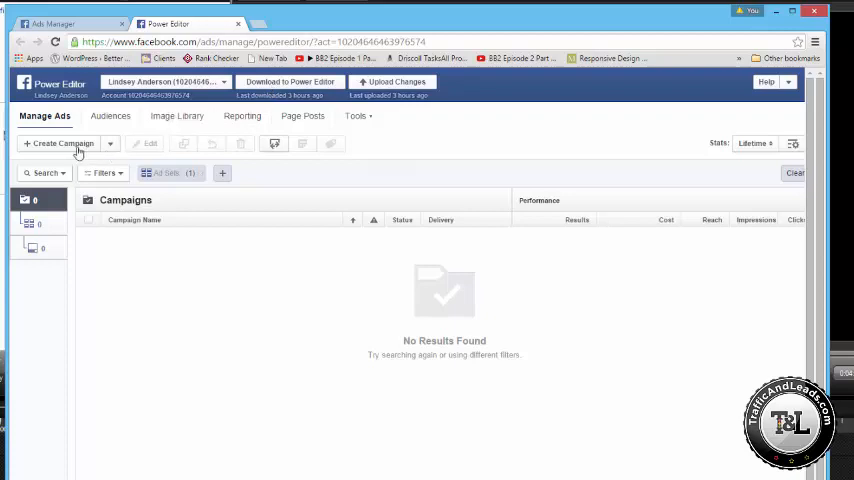
{"action": "left_click", "coordinate": [62, 144]}
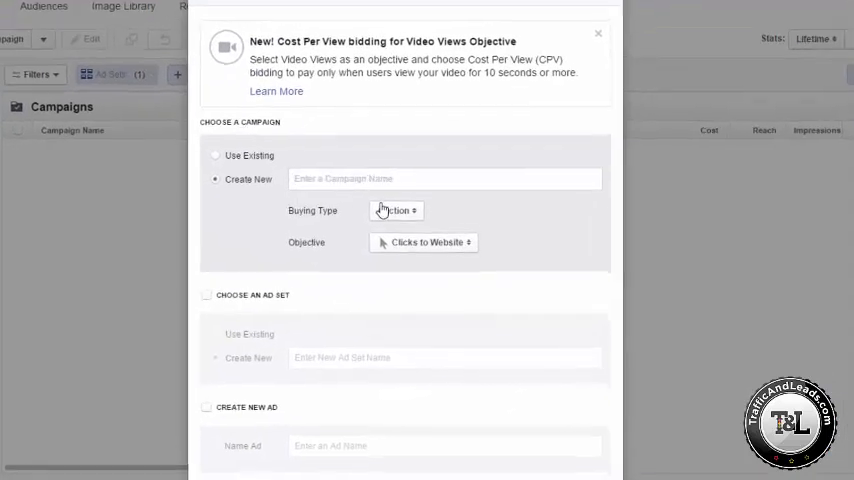
{"action": "type", "text": "Test L"}
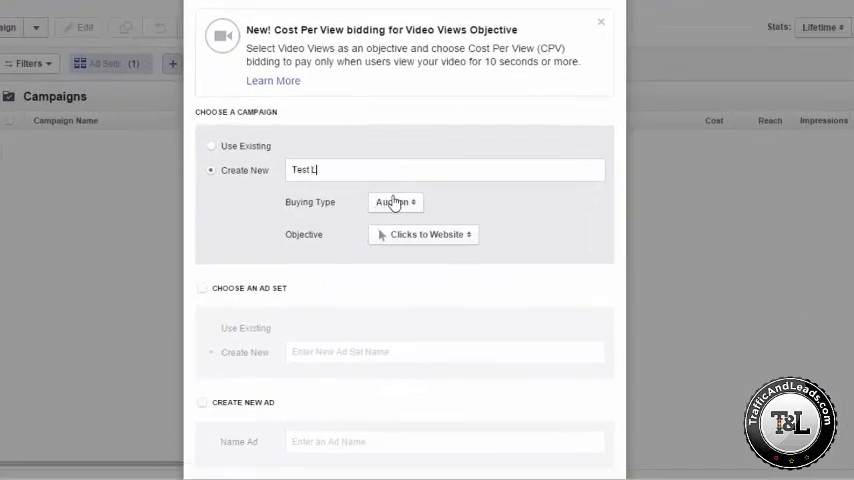
{"action": "type", "text": "ead Ad"}
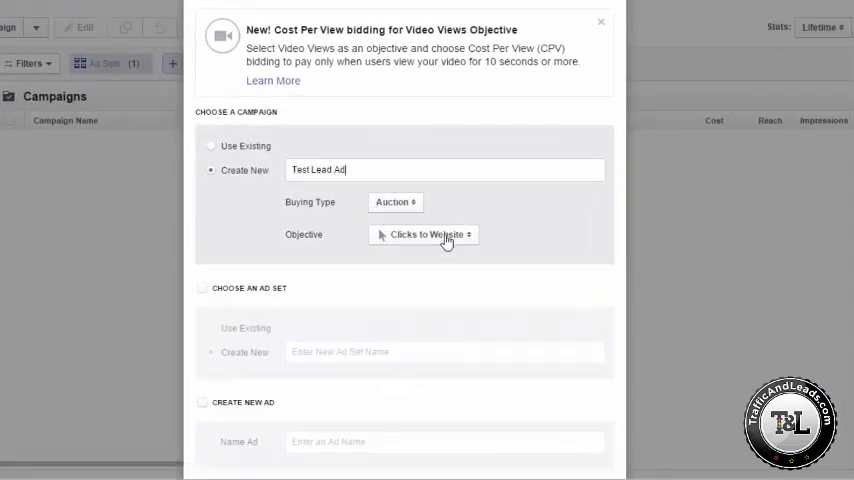
{"action": "left_click", "coordinate": [424, 234]}
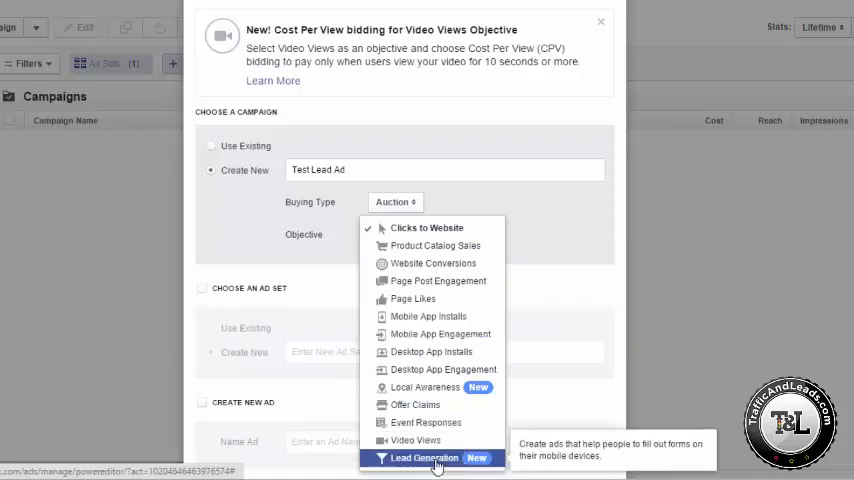
{"action": "left_click", "coordinate": [424, 456]}
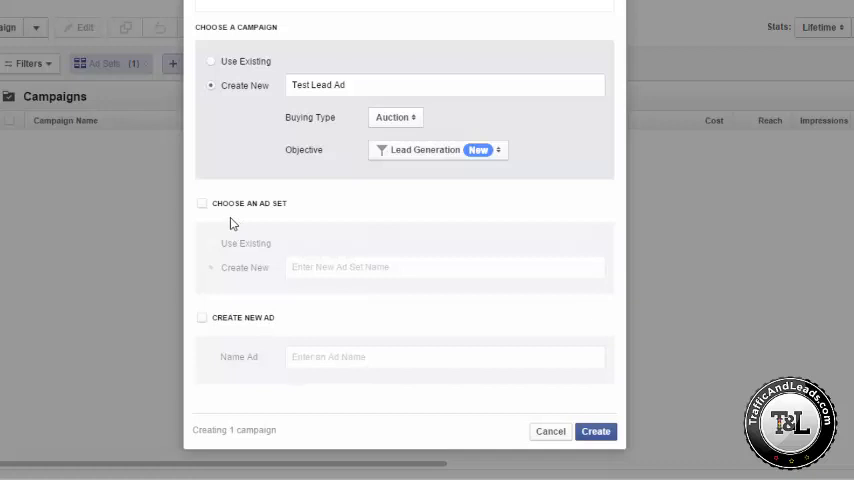
Add a new ad set and ad named 'New' and create the campaign
{"action": "left_click", "coordinate": [202, 204]}
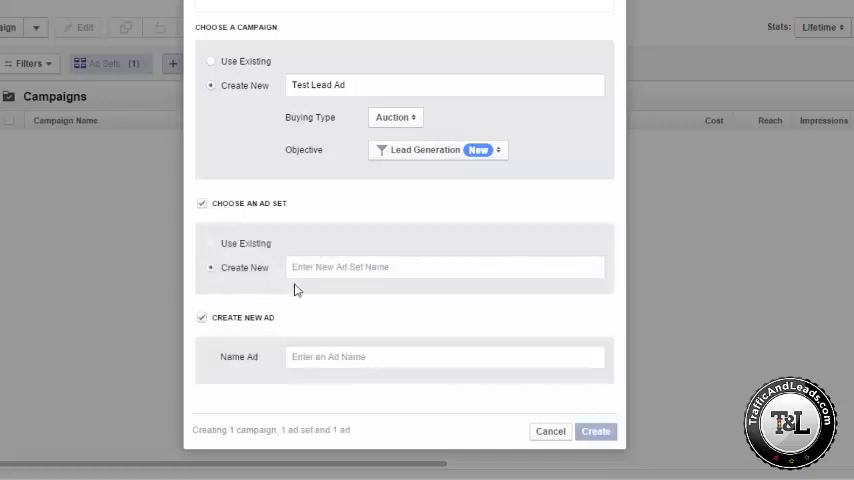
{"action": "type", "text": "New"}
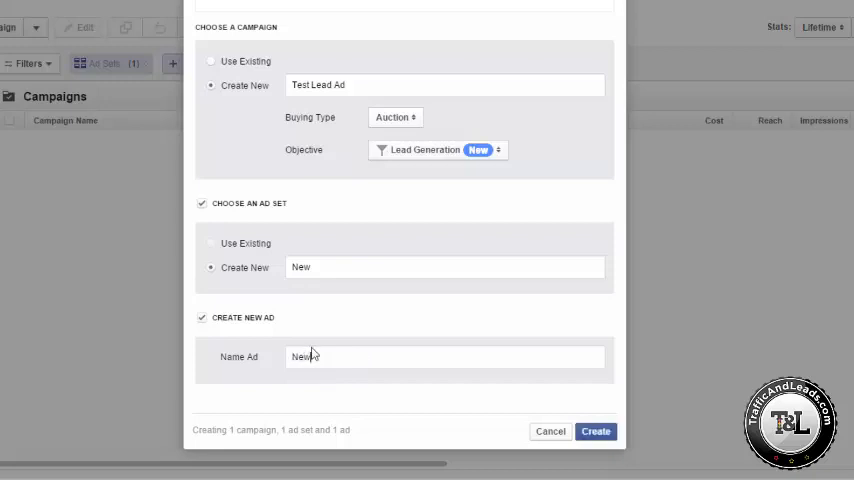
{"action": "left_click", "coordinate": [596, 432]}
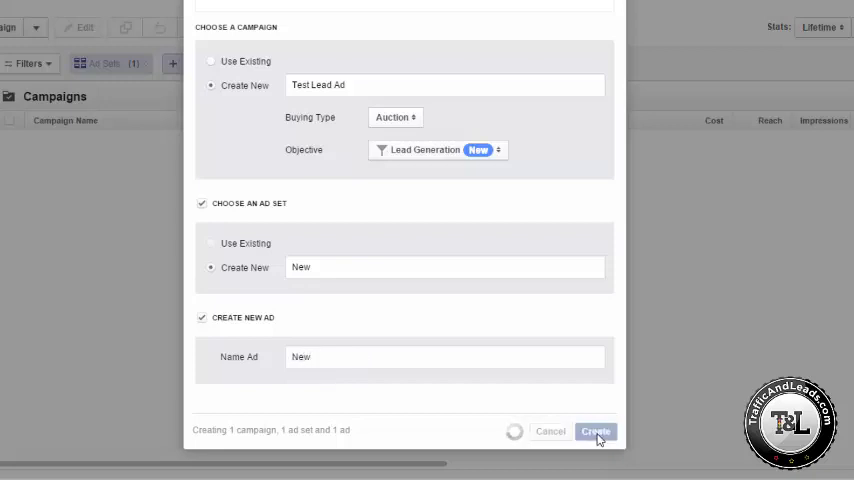
{"action": "left_click", "coordinate": [596, 432]}
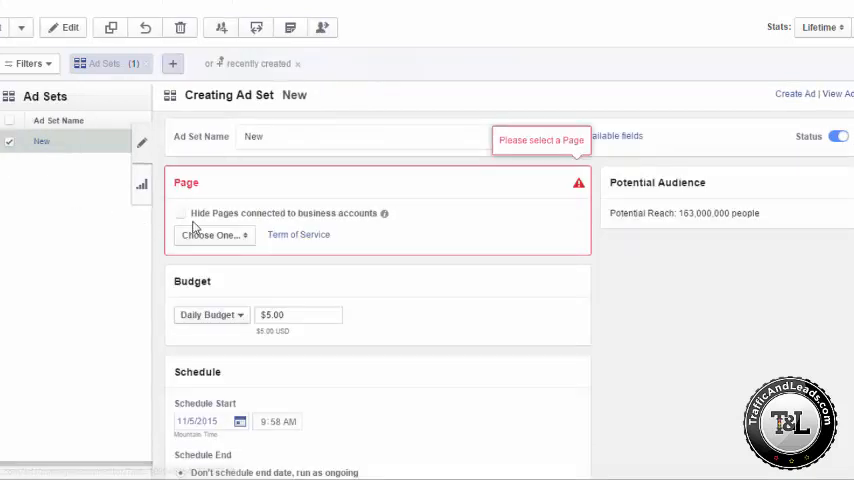
Assign the One-Click Lindsey page to the ad set and review Mobile News Feed placement and Leads optimization
{"action": "left_click", "coordinate": [212, 234]}
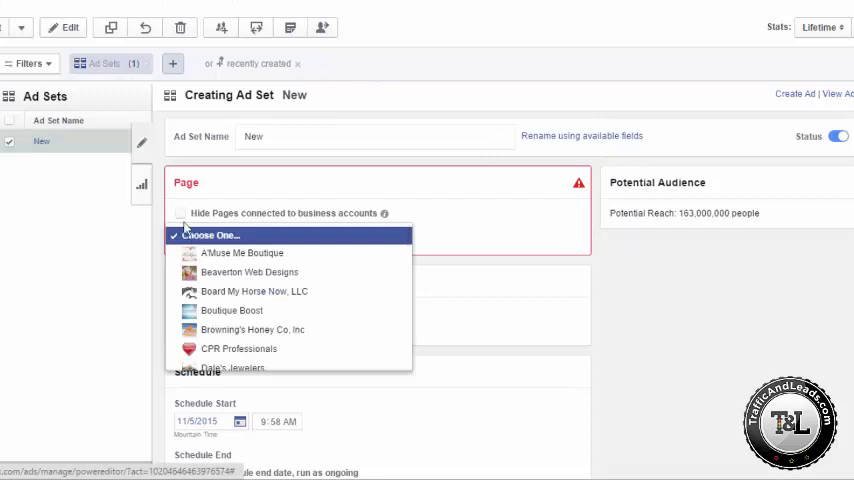
{"action": "left_click", "coordinate": [180, 212]}
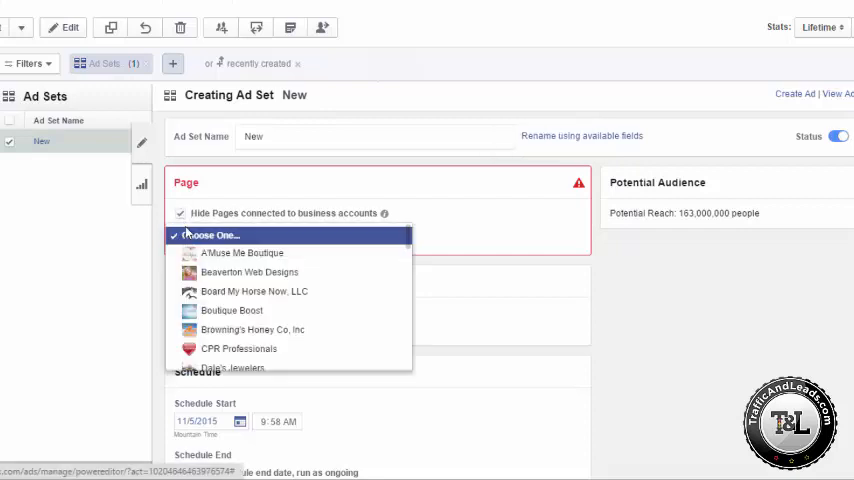
{"action": "scroll", "scroll_direction": "down", "scroll_amount": 3}
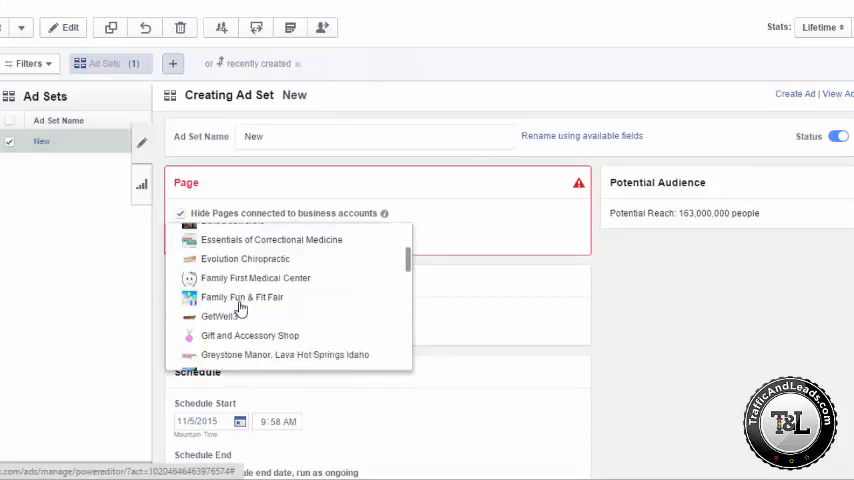
{"action": "left_click", "coordinate": [180, 220]}
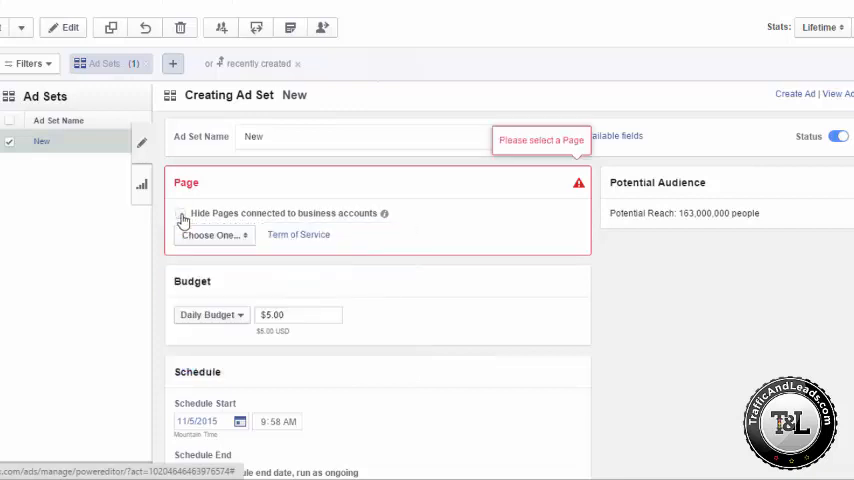
{"action": "left_click", "coordinate": [212, 234]}
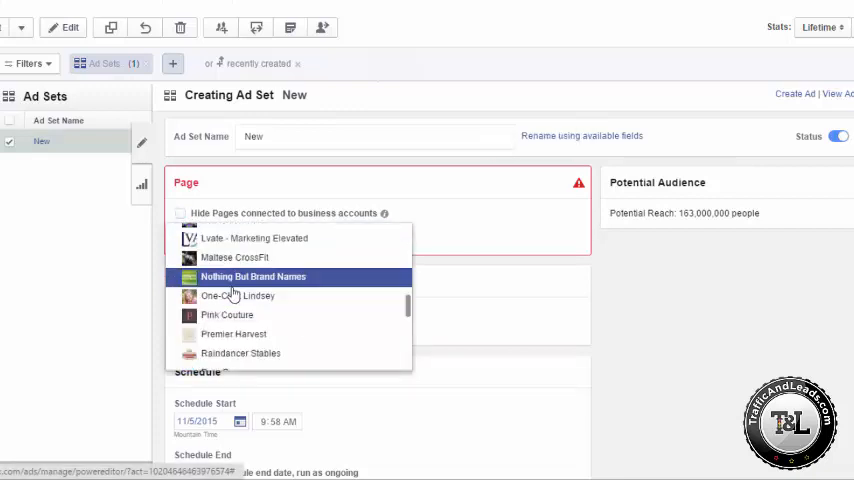
{"action": "left_click", "coordinate": [238, 296]}
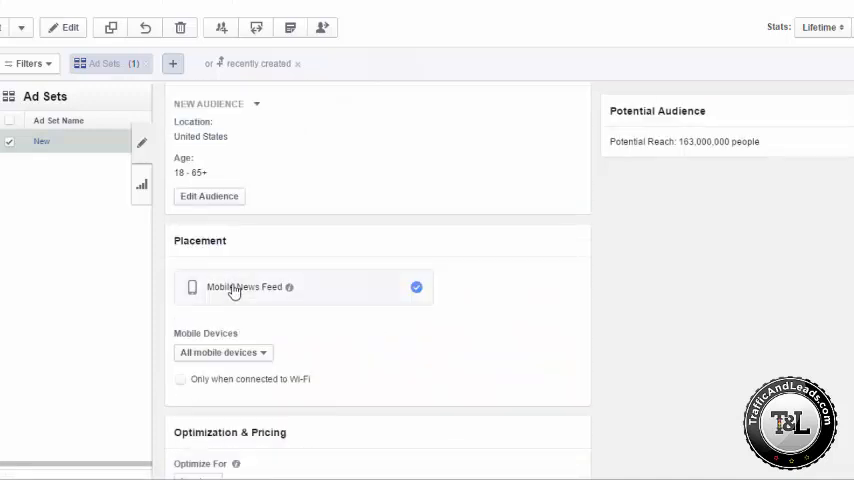
{"action": "scroll", "scroll_direction": "down", "scroll_amount": 3}
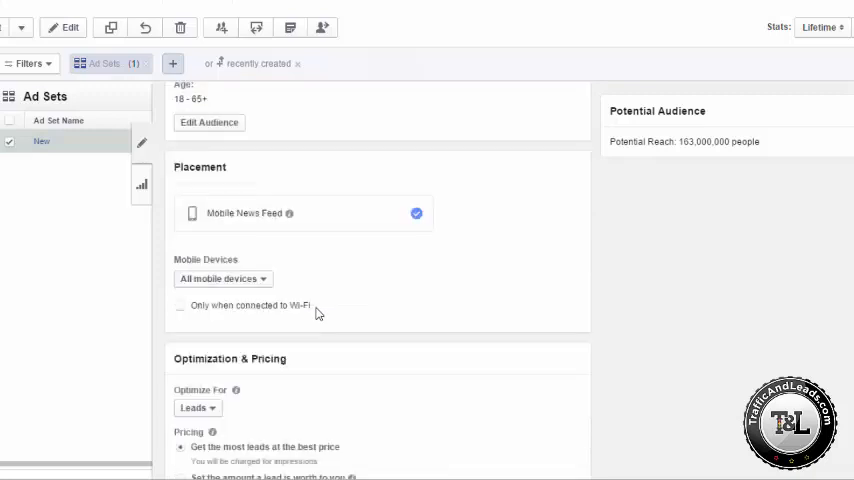
{"action": "scroll", "scroll_direction": "down", "scroll_amount": 3}
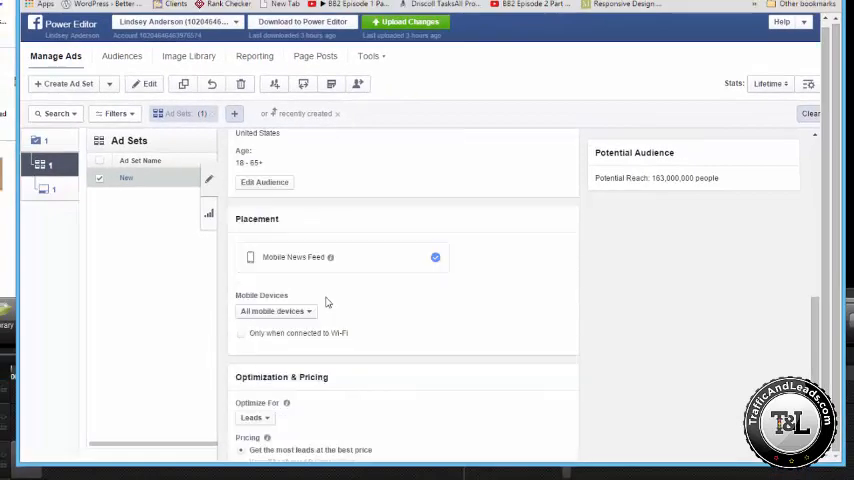
Switch to the New ad's editor showing its page, lead form and creative preview
{"action": "left_click", "coordinate": [50, 190]}
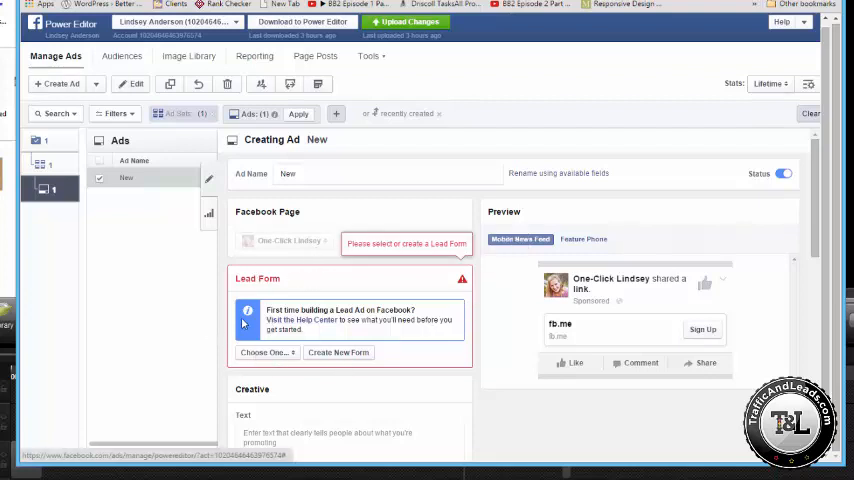
Create a new lead form named 'Test' and advance to its questions step
{"action": "left_click", "coordinate": [338, 352]}
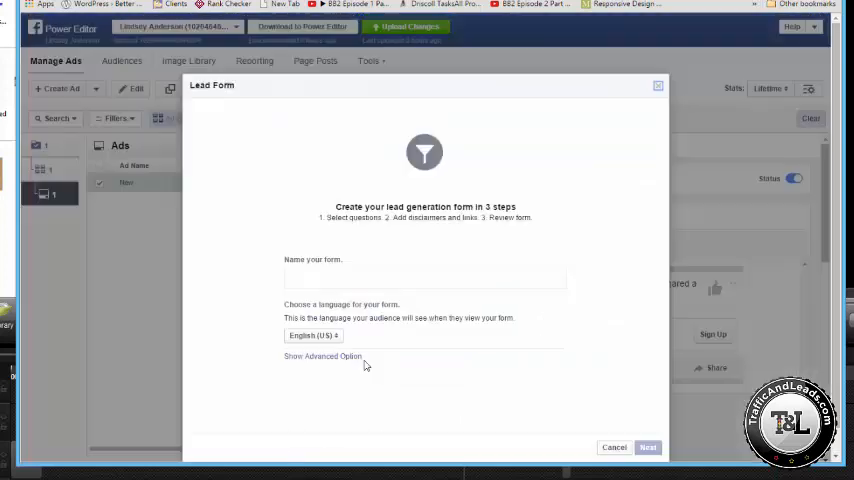
{"action": "left_click", "coordinate": [424, 276]}
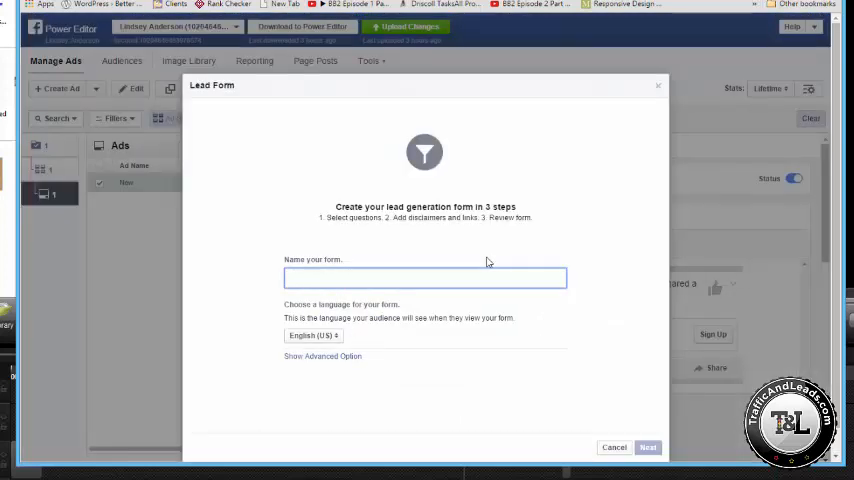
{"action": "left_click", "coordinate": [424, 276]}
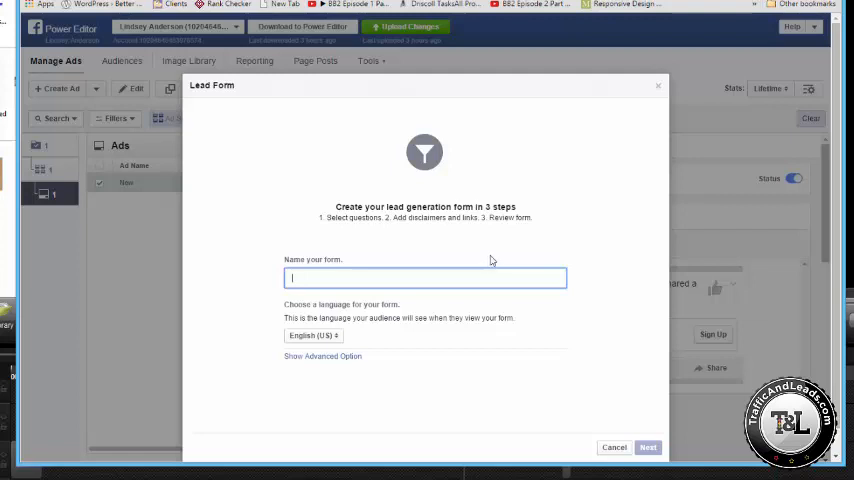
{"action": "type", "text": "Test"}
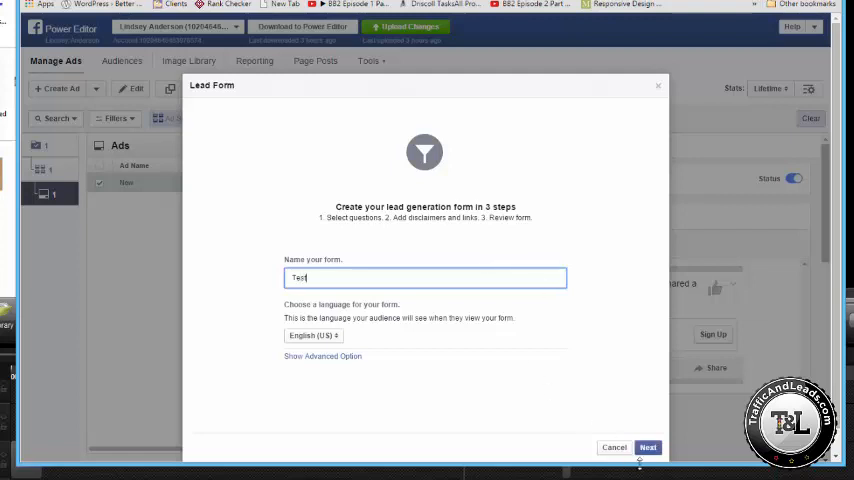
{"action": "left_click", "coordinate": [648, 448]}
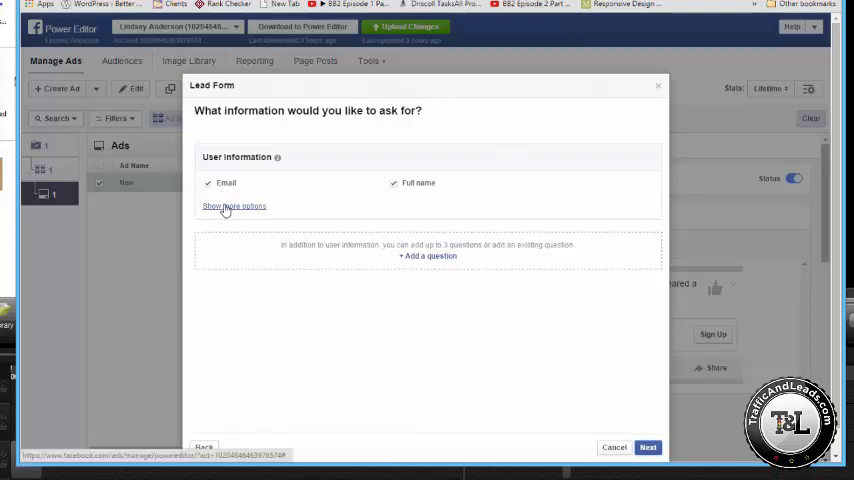
Expand the optional question list while keeping Email and Full name checked
{"action": "left_click", "coordinate": [234, 206]}
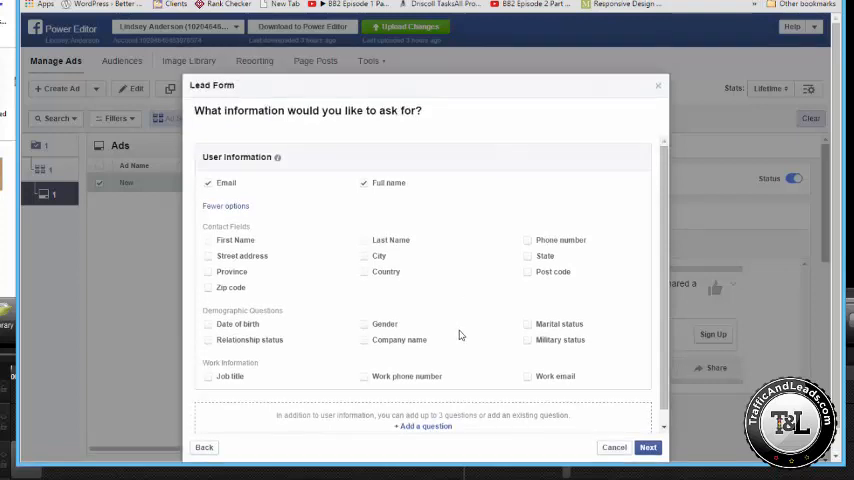
{"action": "mouse_move", "coordinate": [460, 318]}
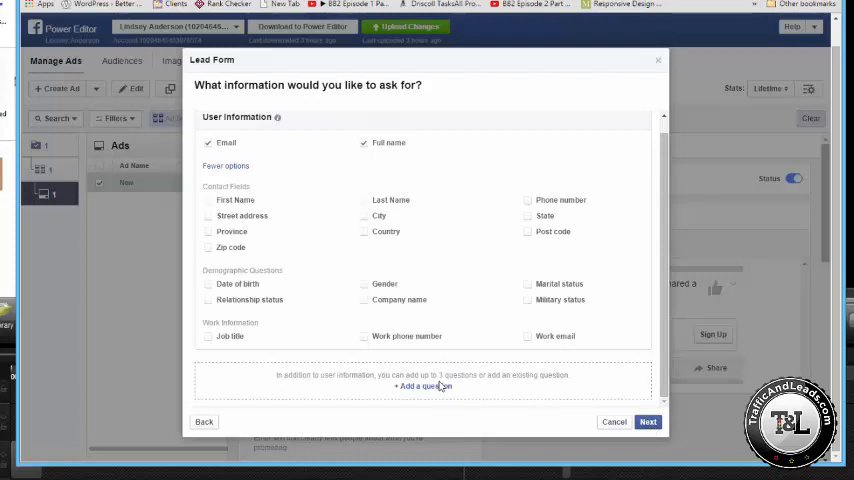
{"action": "mouse_move", "coordinate": [422, 388]}
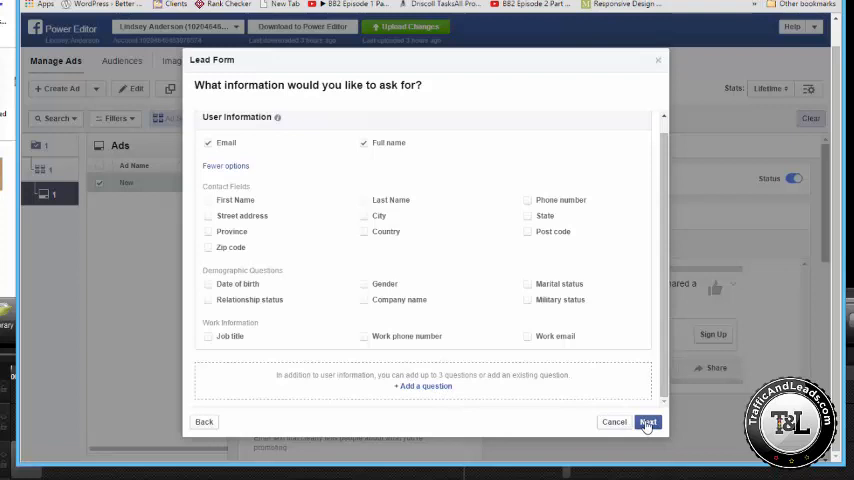
{"action": "left_click", "coordinate": [648, 420]}
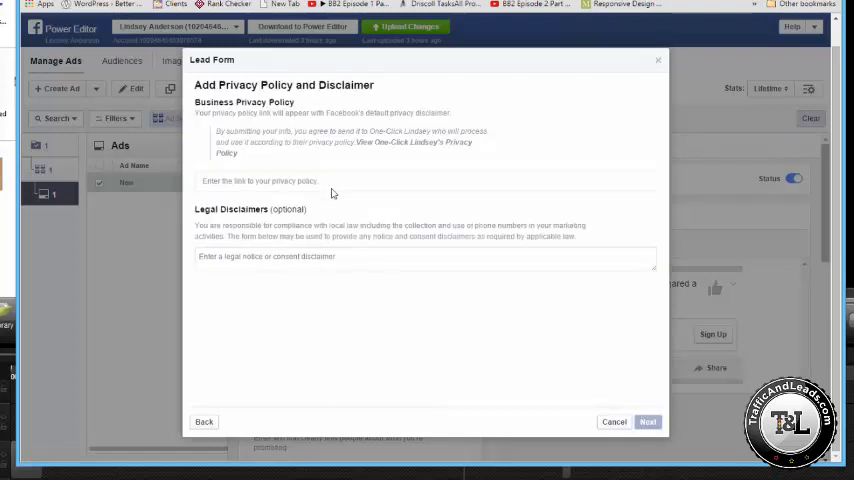
{"action": "type", "text": "www"}
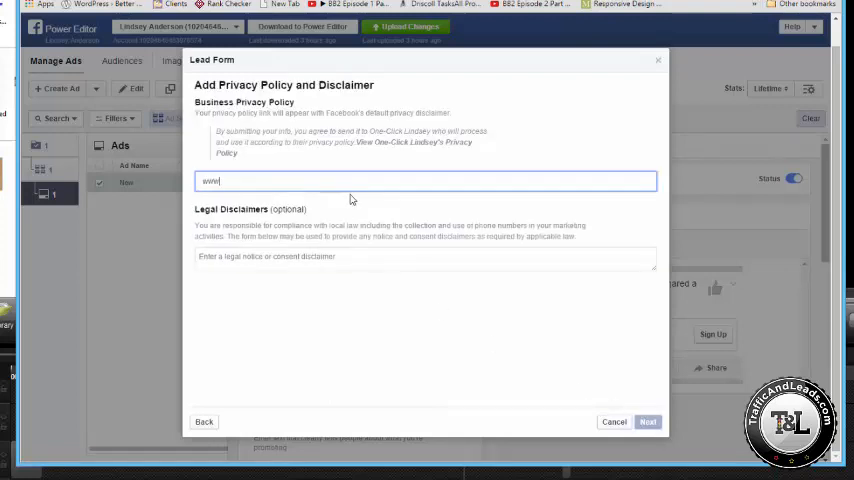
{"action": "type", "text": "oneclick"}
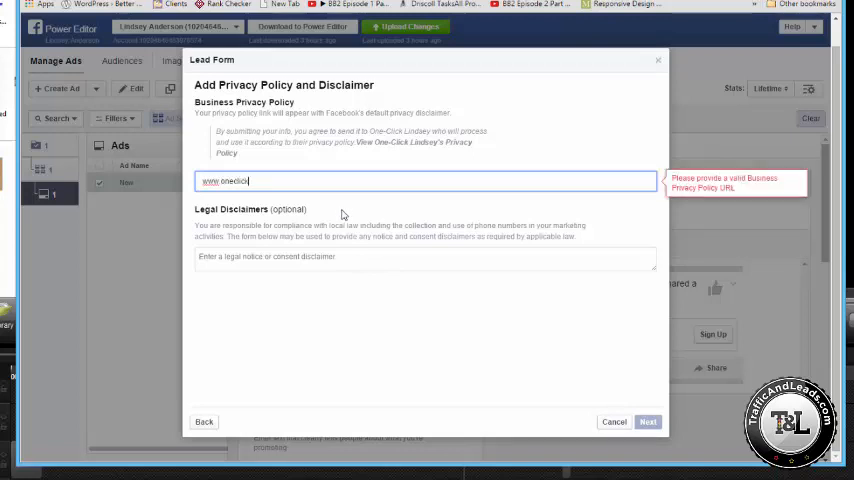
{"action": "type", "text": "lindsey.com"}
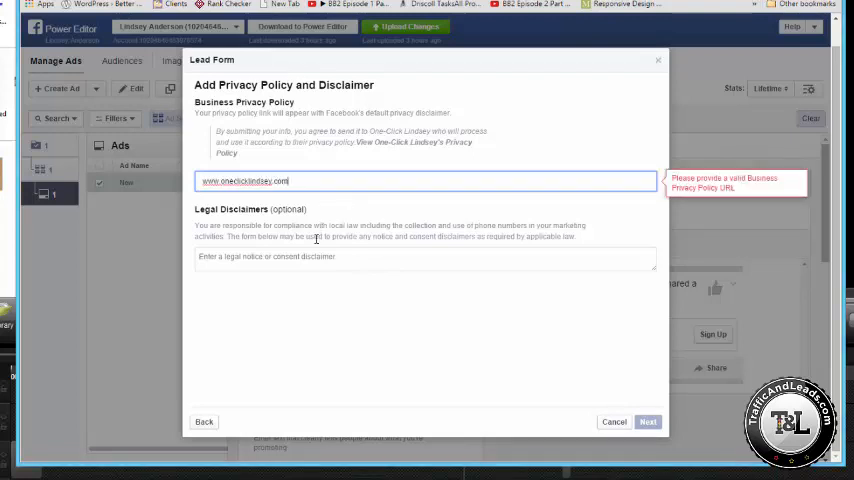
{"action": "left_click", "coordinate": [648, 420]}
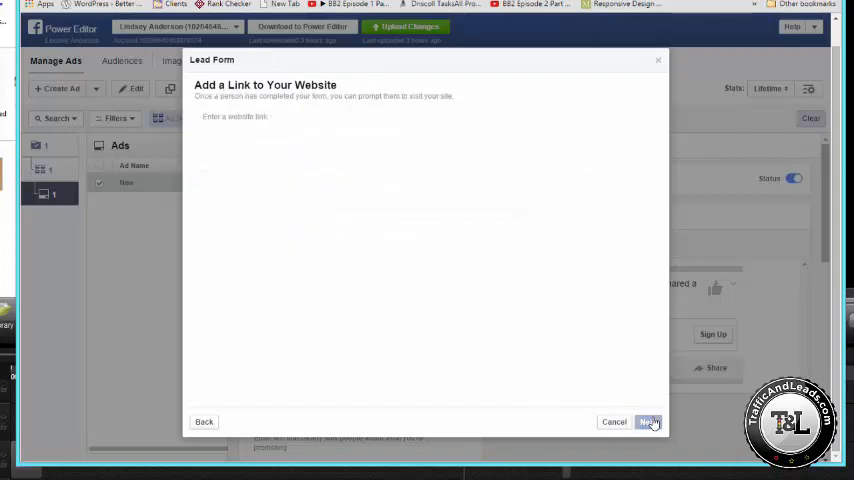
{"action": "mouse_move", "coordinate": [258, 132]}
{"action": "type", "text": "www.oneclicklindsey.com"}
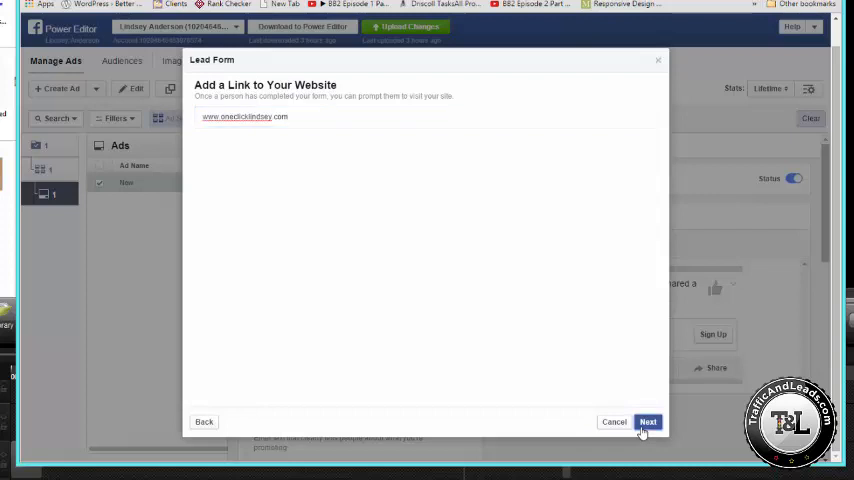
Advance to the Test form's preview before creating it
{"action": "left_click", "coordinate": [648, 420]}
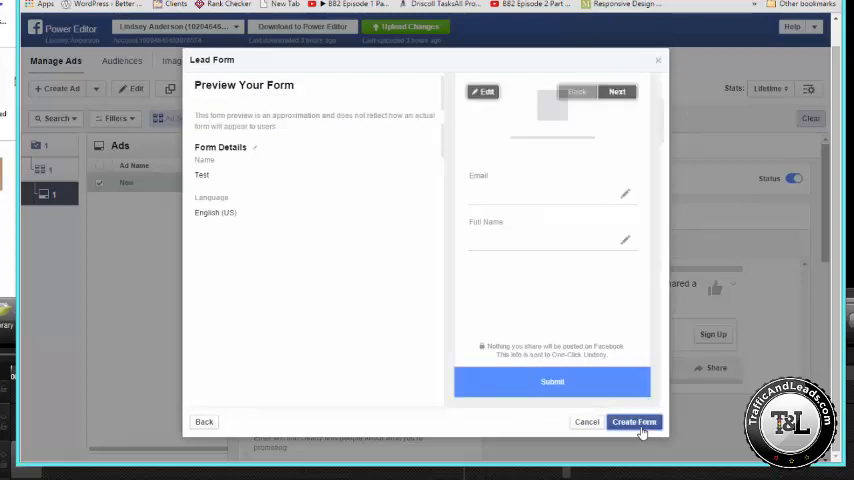
{"action": "mouse_move", "coordinate": [540, 306]}
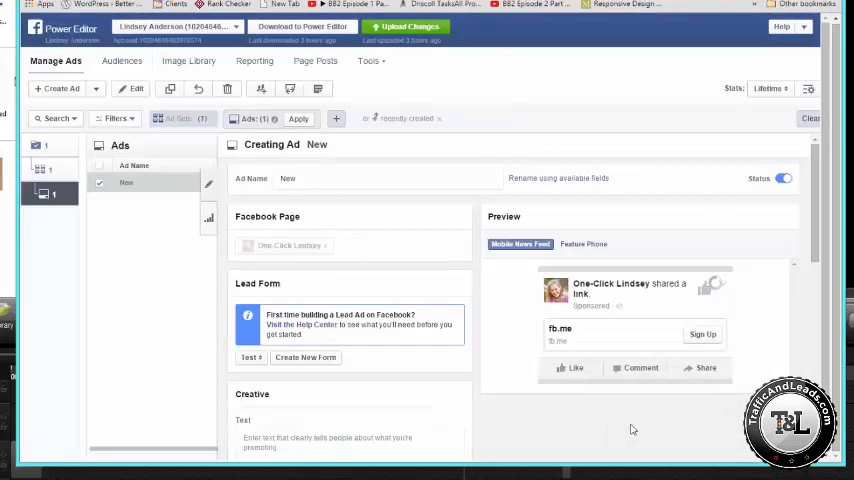
Upload the Power Editor changes so Test Lead Ad appears pending review
{"action": "left_click", "coordinate": [406, 26]}
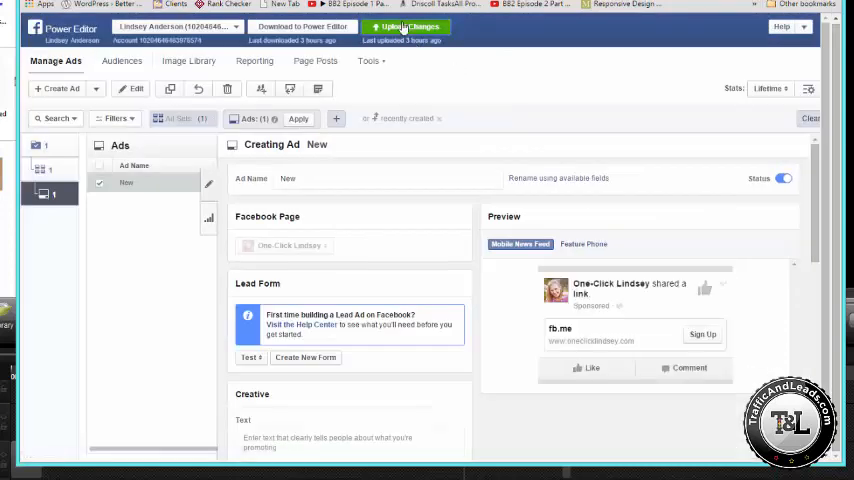
{"action": "left_click", "coordinate": [408, 26]}
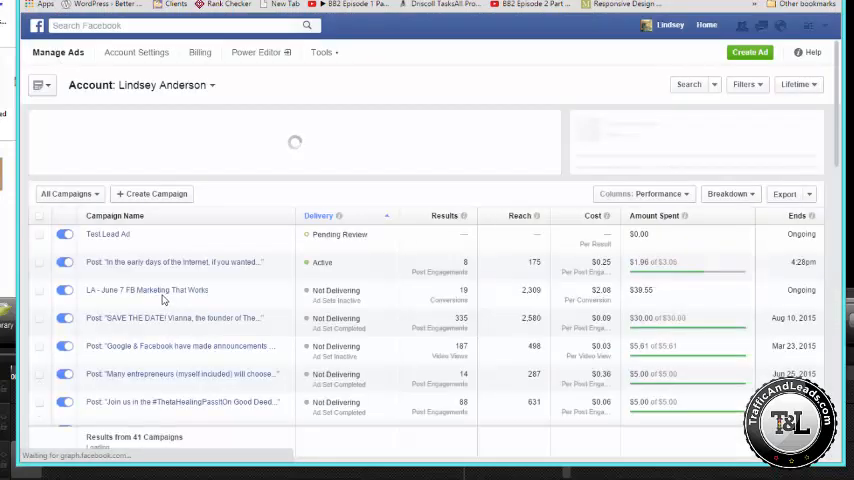
Drill from the Test Lead Ad campaign through the New ad set to the New ad
{"action": "left_click", "coordinate": [108, 234]}
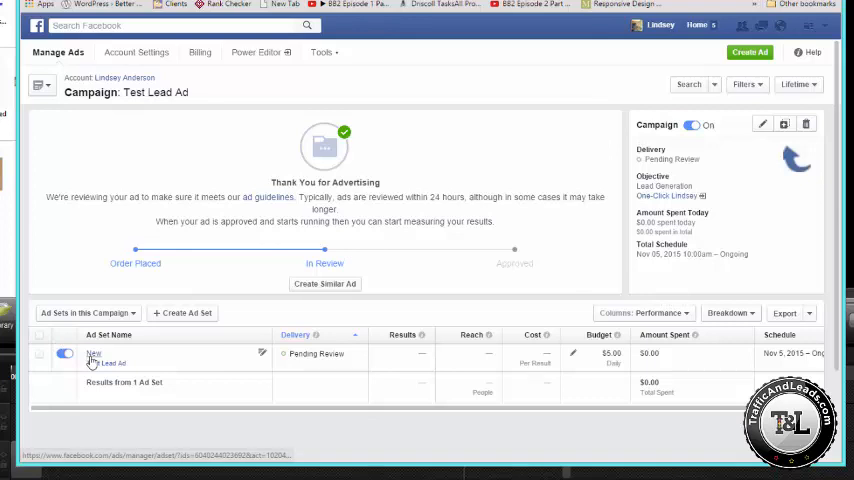
{"action": "left_click", "coordinate": [92, 354]}
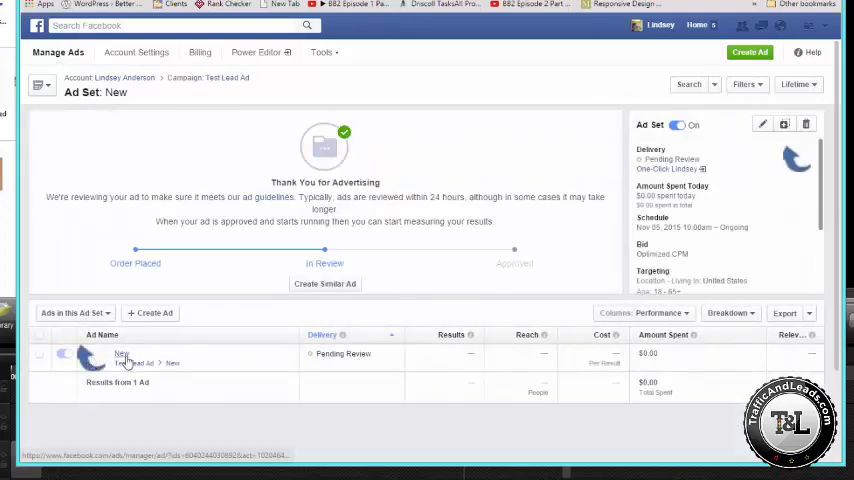
{"action": "left_click", "coordinate": [208, 76]}
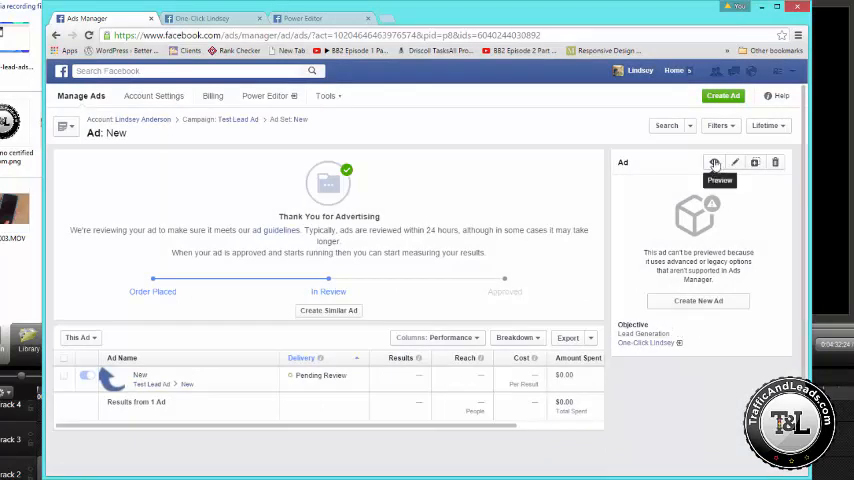
Preview the ad and send a mobile preview notification to the account's phone
{"action": "left_click", "coordinate": [714, 162]}
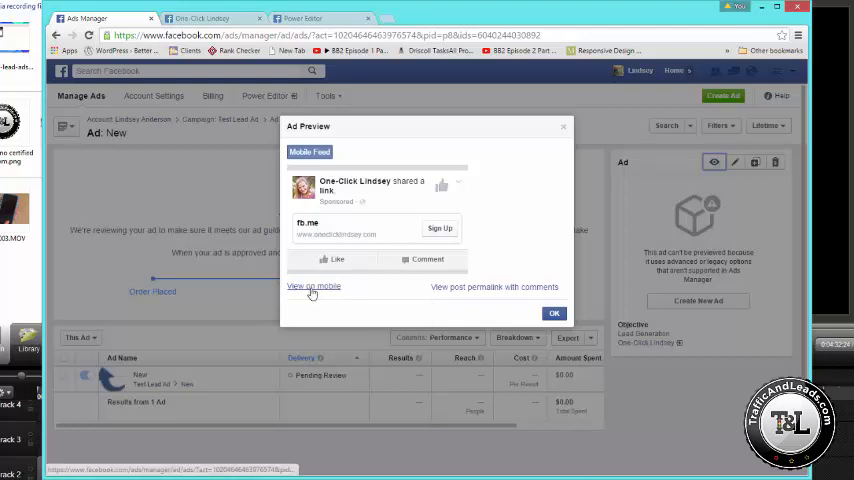
{"action": "left_click", "coordinate": [312, 286]}
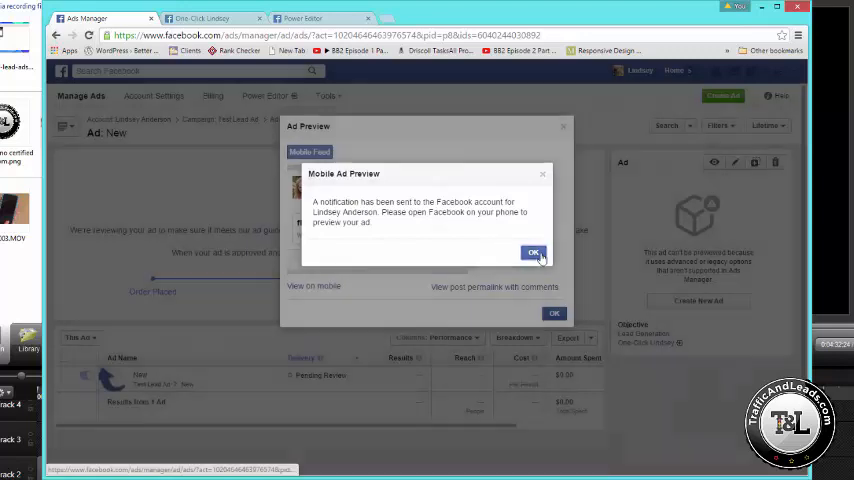
{"action": "left_click", "coordinate": [532, 252]}
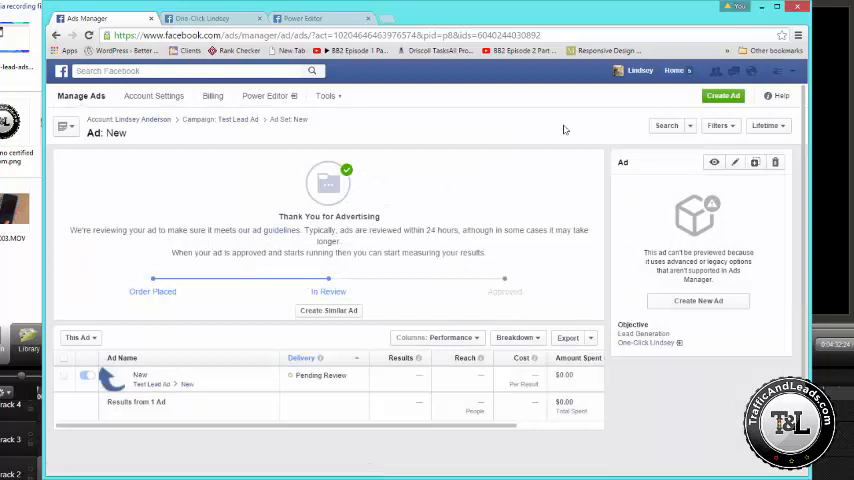
{"action": "mouse_move", "coordinate": [390, 182]}
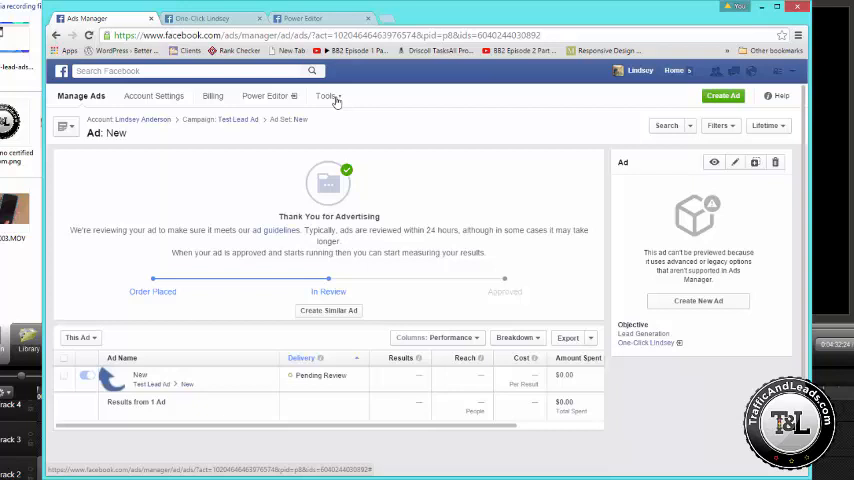
From Ads Manager, search Facebook and open the One-Click Lindsey business page
{"action": "left_click", "coordinate": [326, 96]}
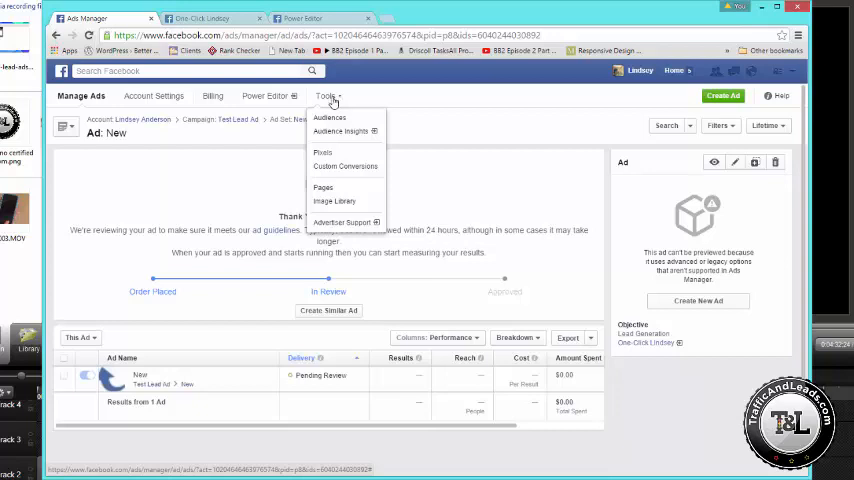
{"action": "mouse_move", "coordinate": [392, 92]}
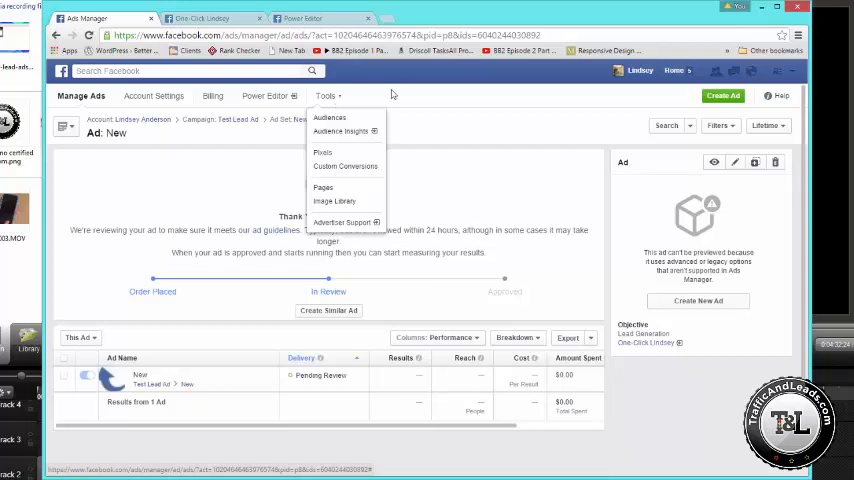
{"action": "left_click", "coordinate": [180, 70]}
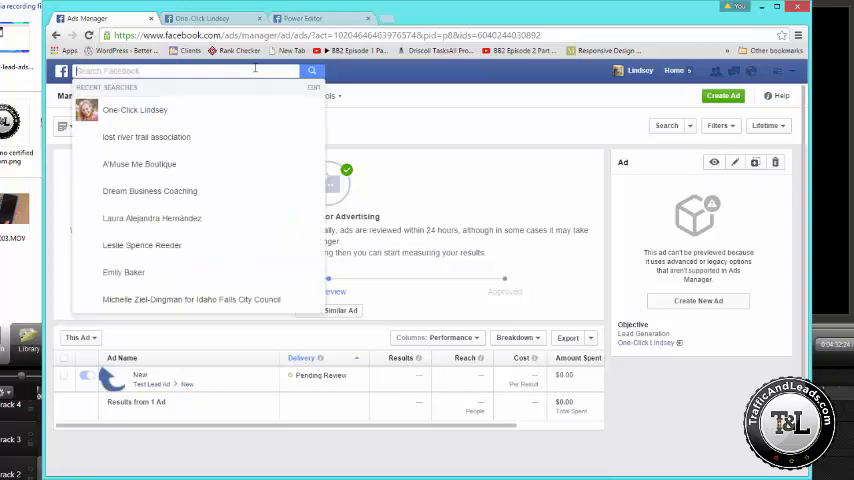
{"action": "left_click", "coordinate": [136, 110]}
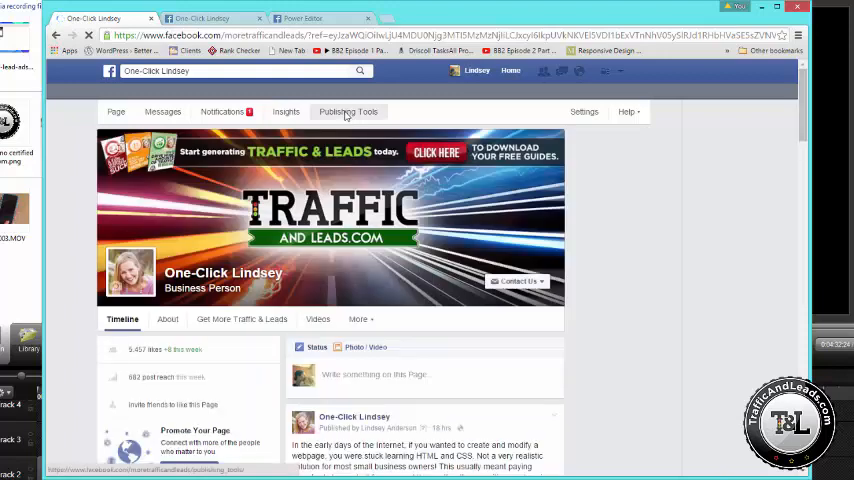
Open the page's Forms Library under Publishing Tools, listing the Test lead form
{"action": "left_click", "coordinate": [348, 112]}
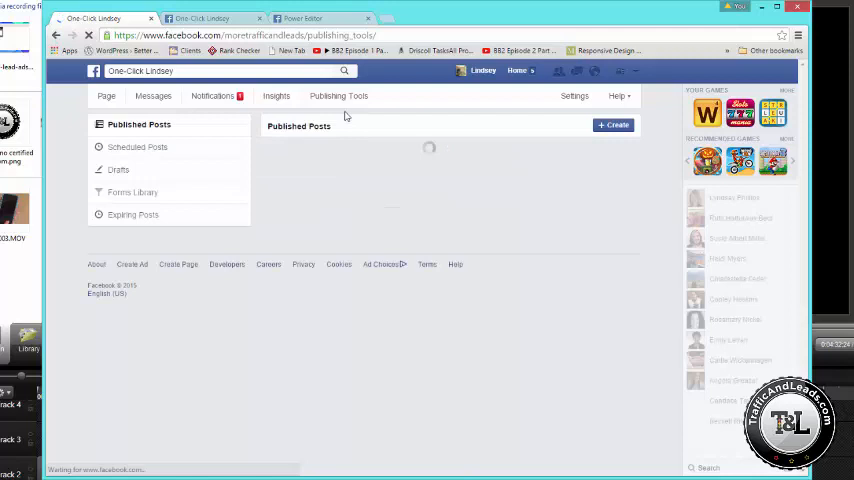
{"action": "left_click", "coordinate": [132, 192]}
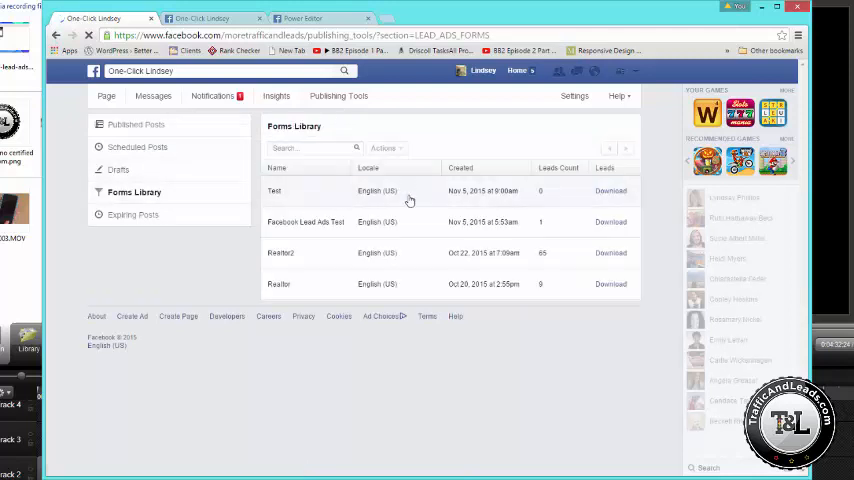
{"action": "mouse_move", "coordinate": [612, 192]}
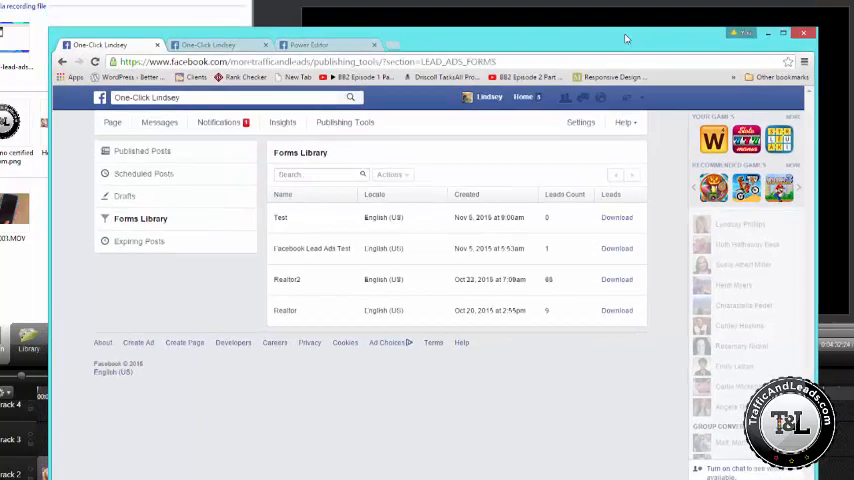
{"action": "mouse_move", "coordinate": [764, 32]}
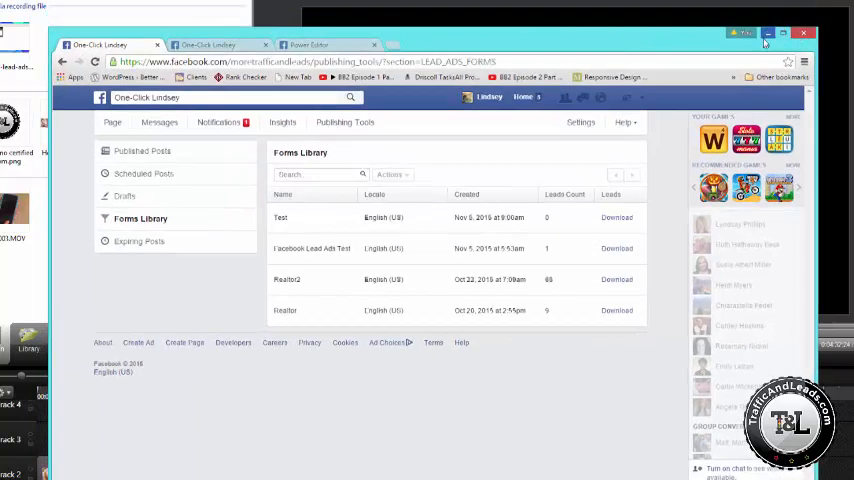